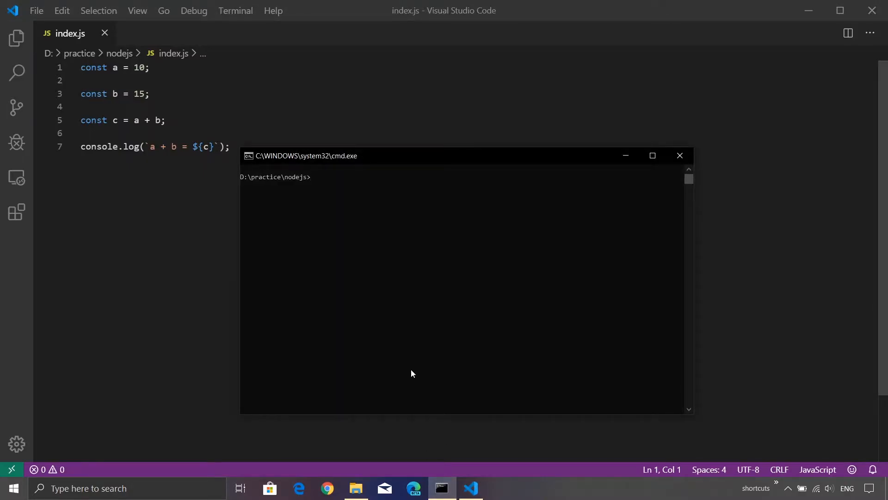
Step: Run node index.js in Command Prompt to print a + b = 25
type("node")
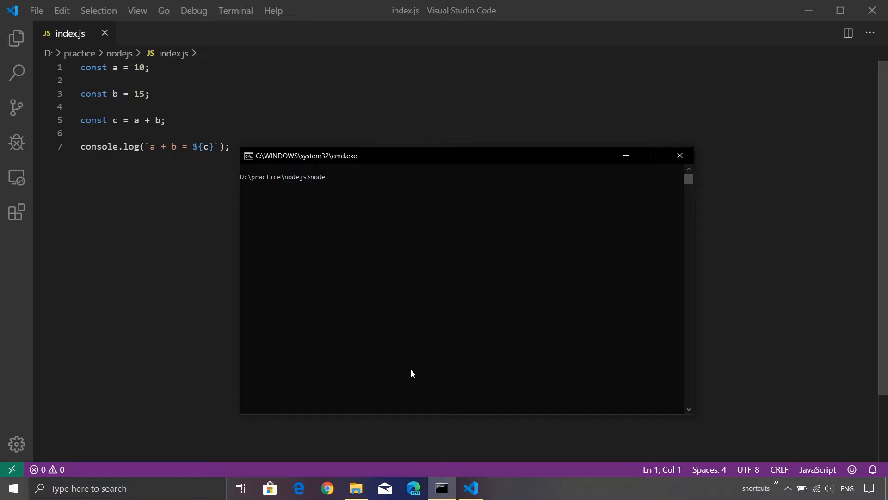
type("inde")
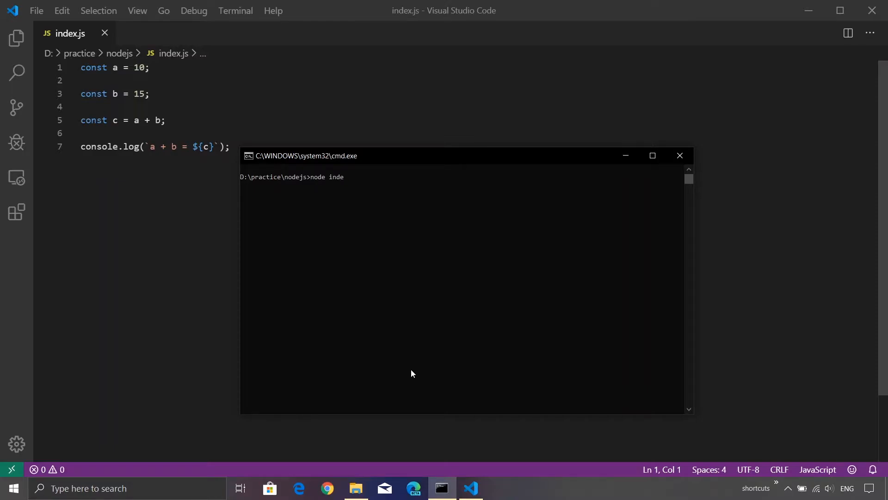
key("Enter")
type("node ")
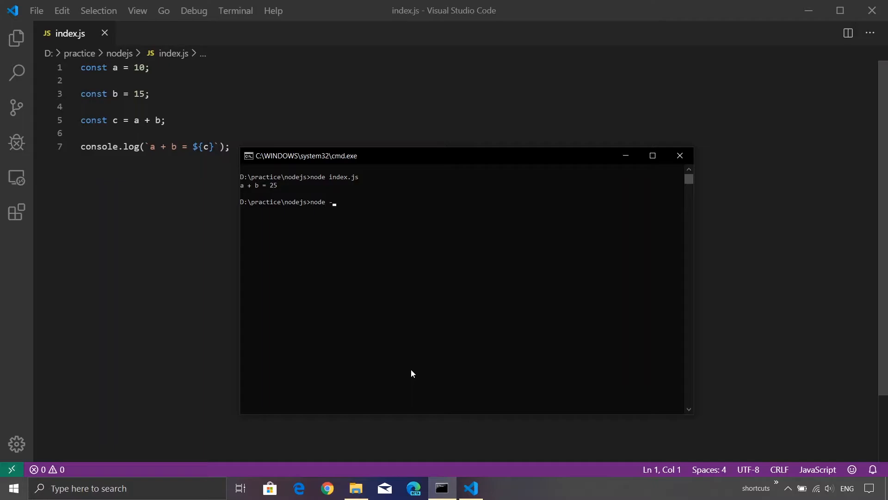
Step: Start index.js with node --inspect-brk so the debugger waits for a connection
type("-inspect")
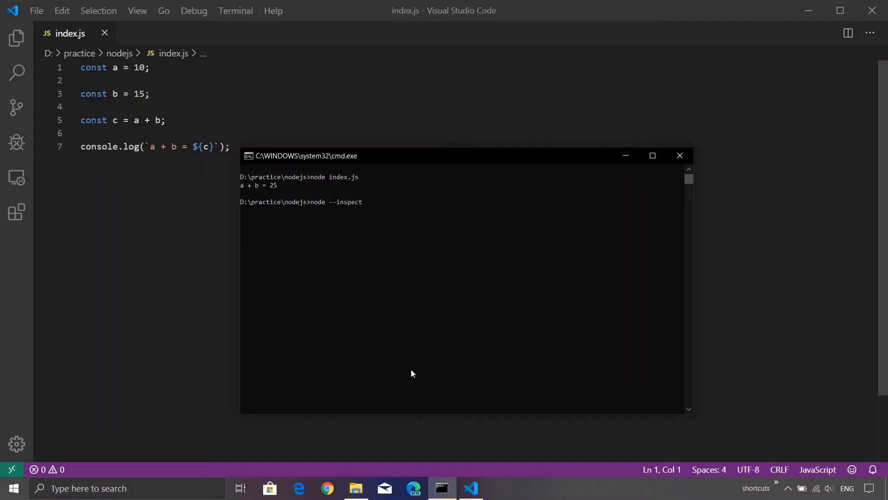
type("-brk")
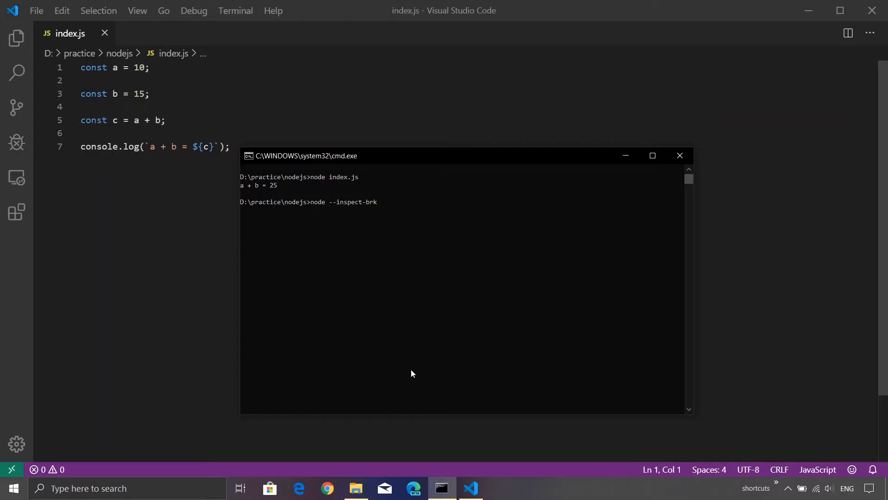
type("ind")
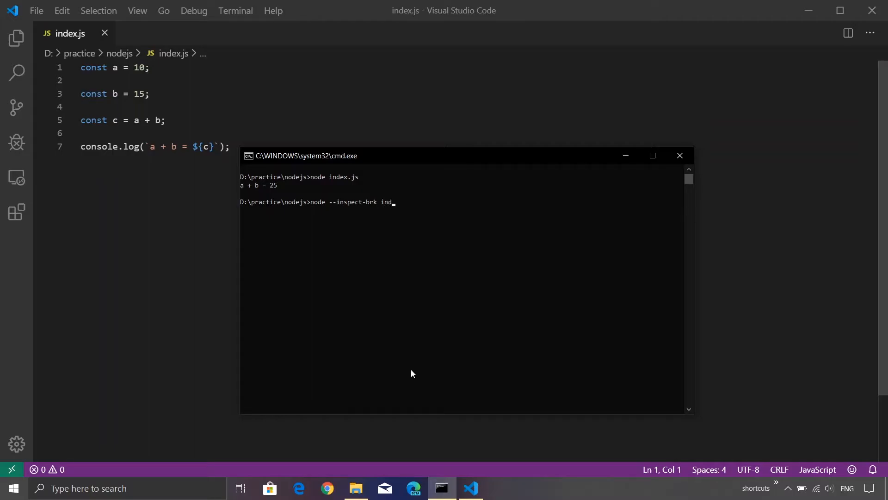
type("ex.js")
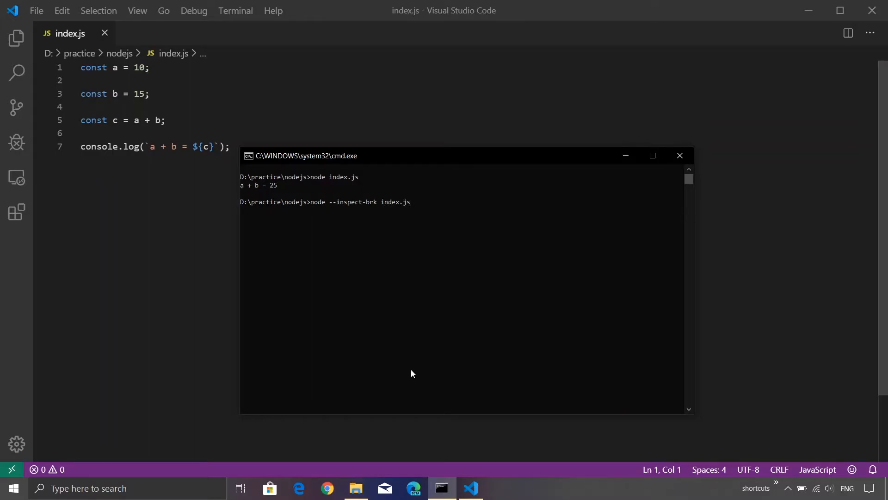
key("enter")
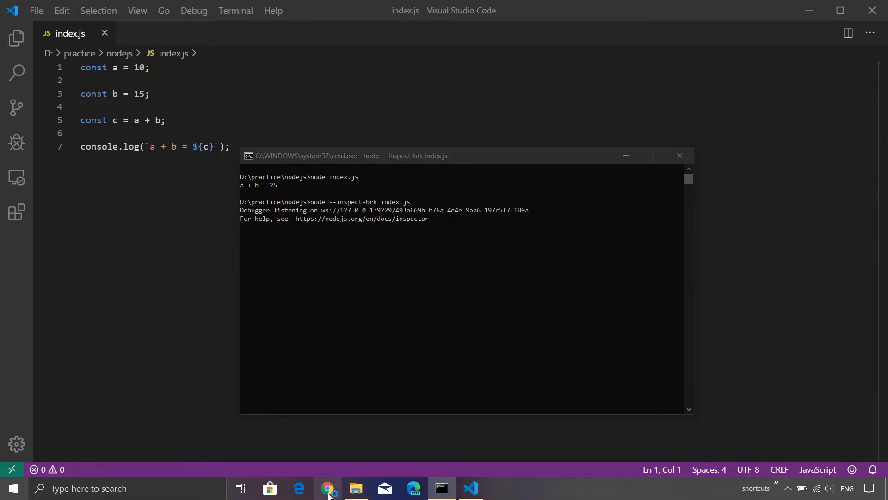
Step: Switch to Chrome to attach DevTools for Node, paused on index.js line 1
left_click(328, 488)
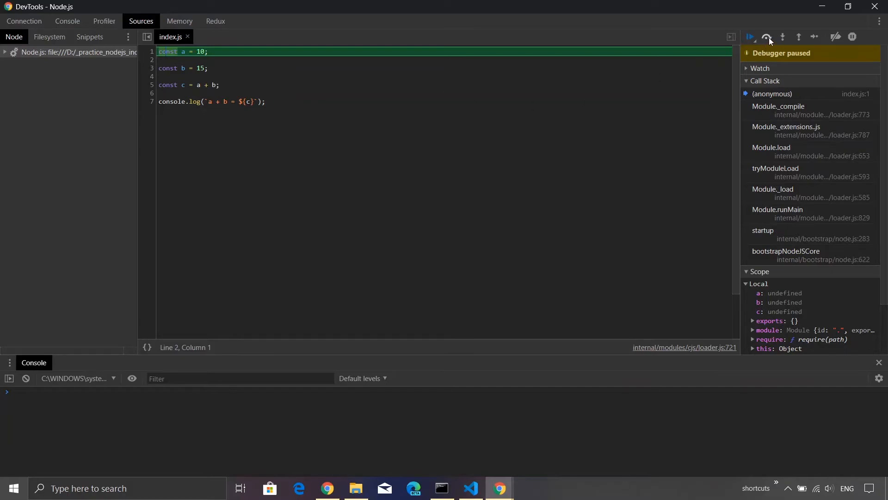
mouse_move(767, 37)
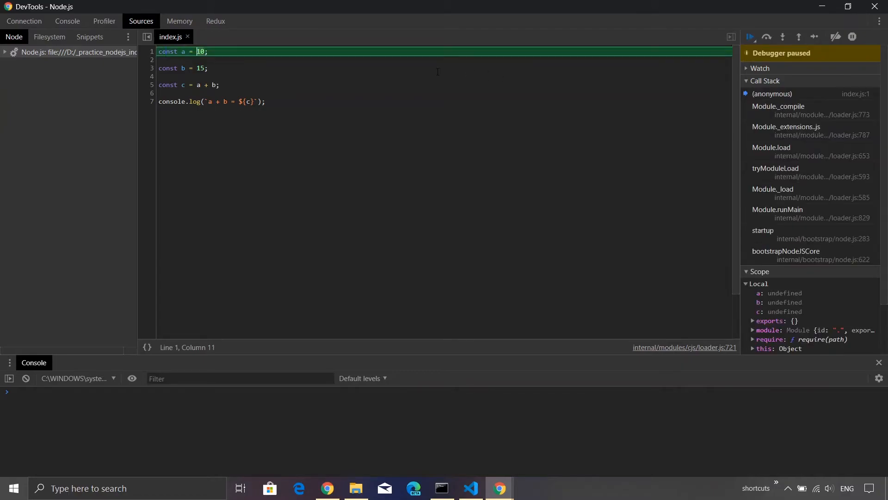
Step: Step over lines in index.js until a is 10 and b is 15
left_click(782, 36)
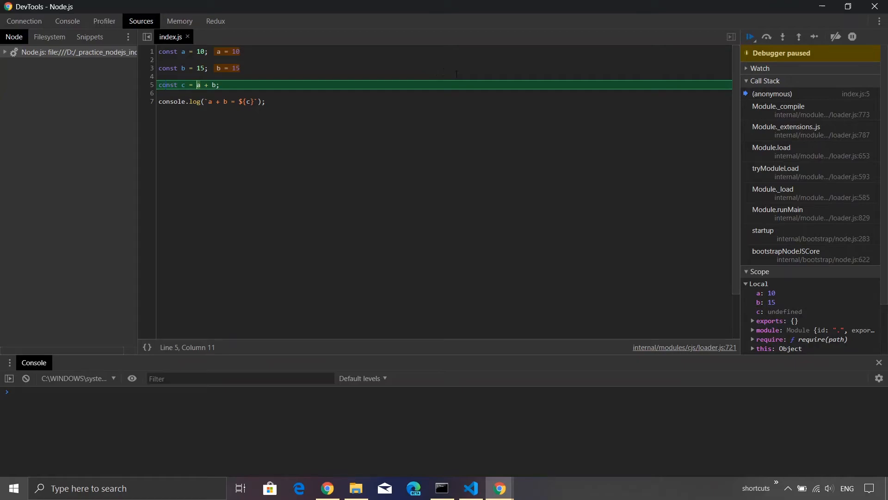
mouse_move(786, 295)
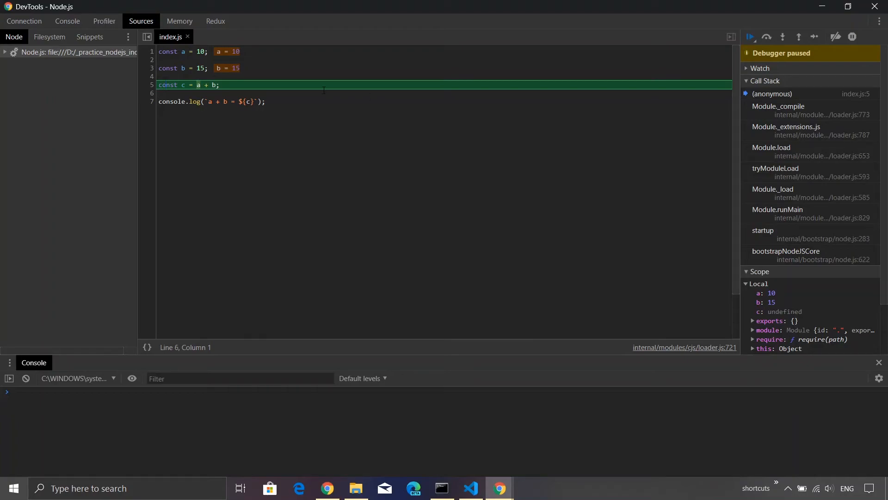
left_click(782, 36)
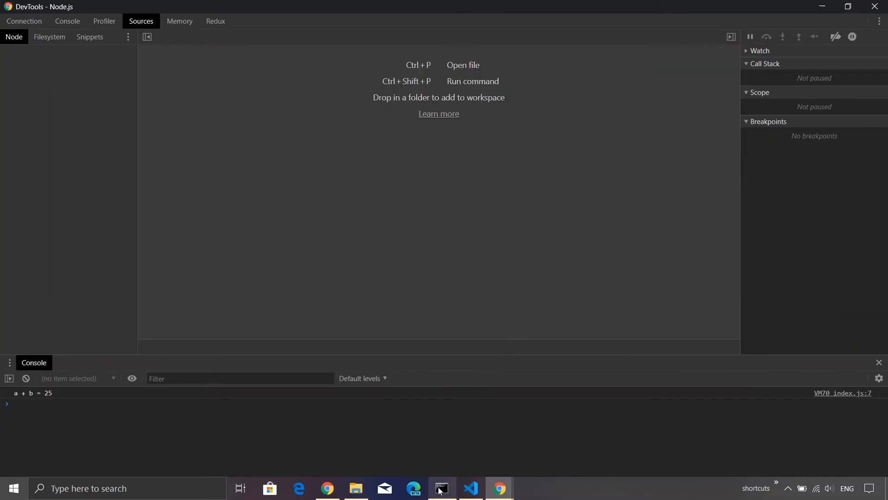
Step: Return to Command Prompt to see a + b = 25 printed by the debugged script
left_click(441, 487)
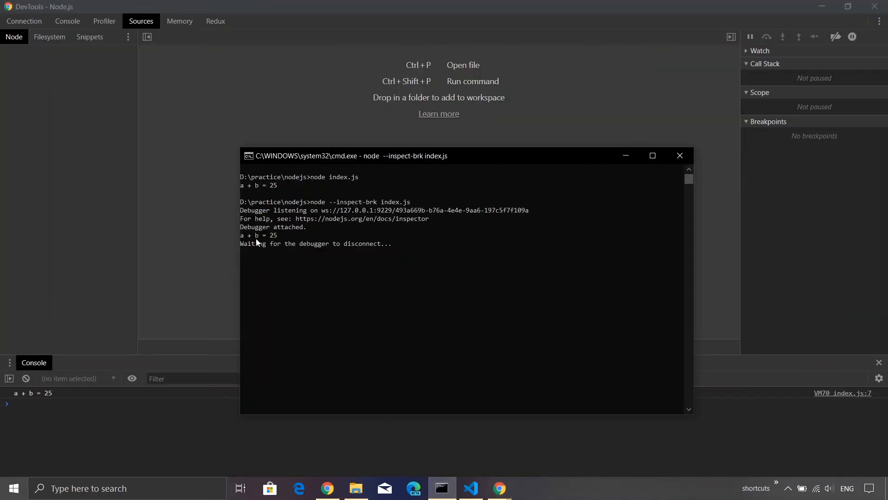